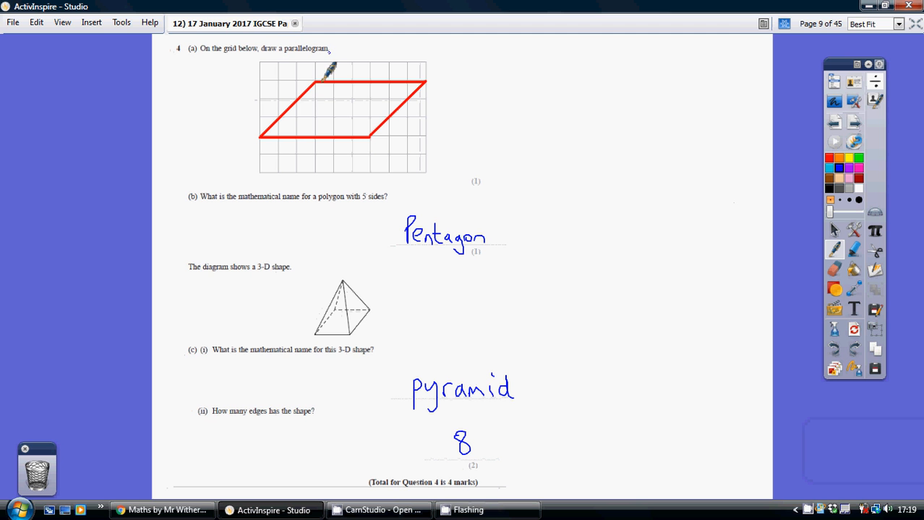
pyautogui.moveTo(354, 72)
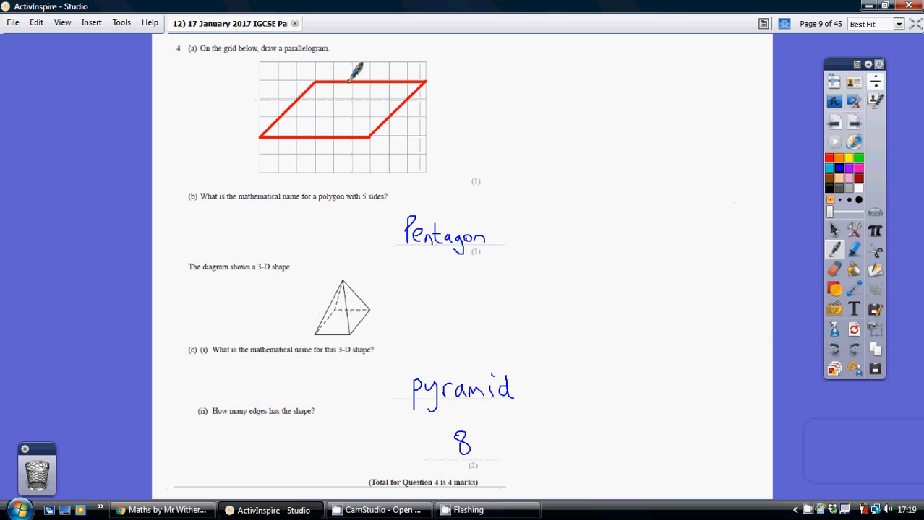
pyautogui.moveTo(354, 69)
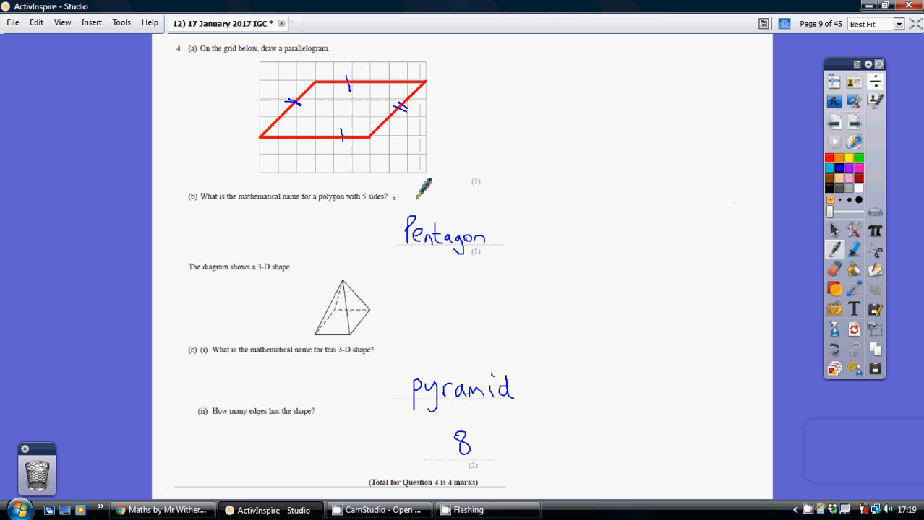
pyautogui.moveTo(517, 227)
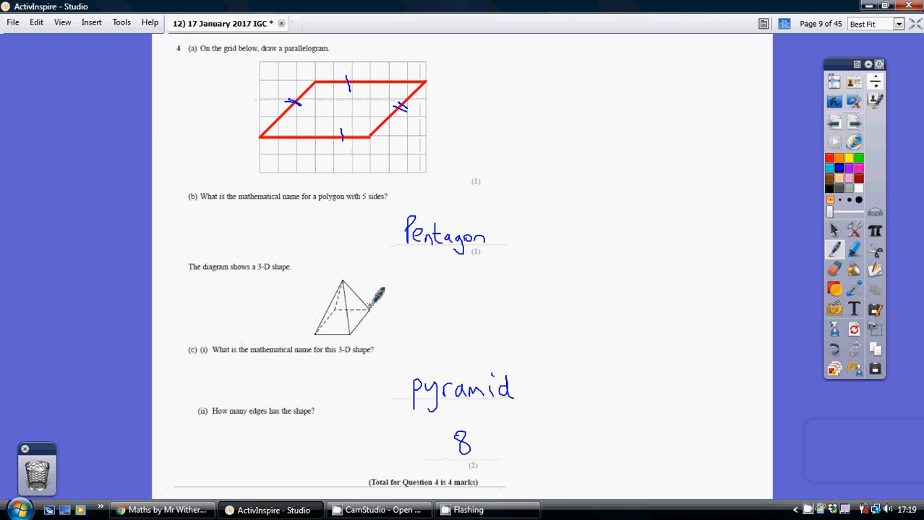
pyautogui.moveTo(224, 405)
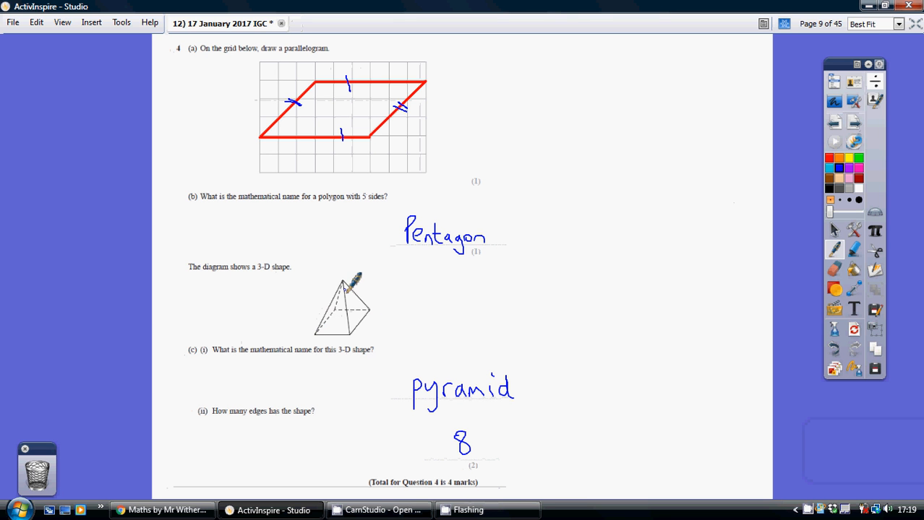
pyautogui.moveTo(387, 308)
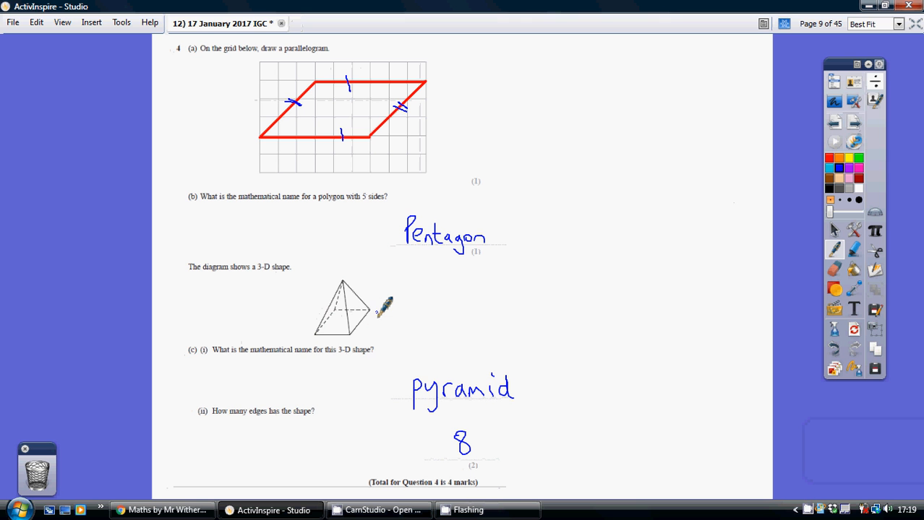